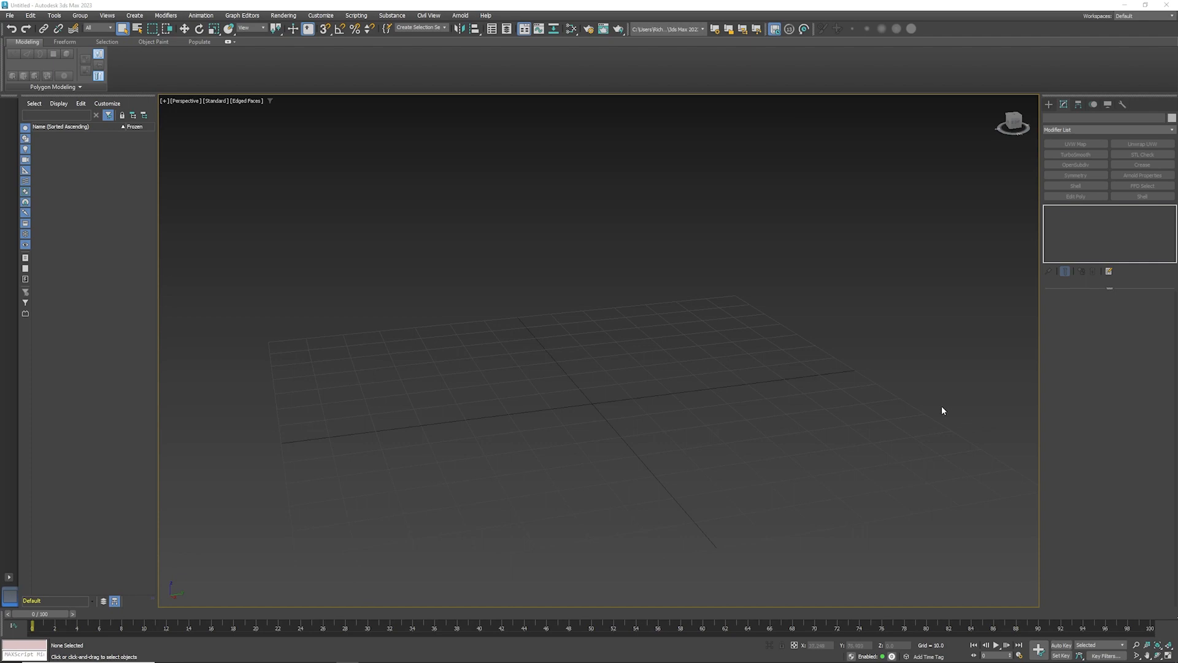
mouse_move(902, 389)
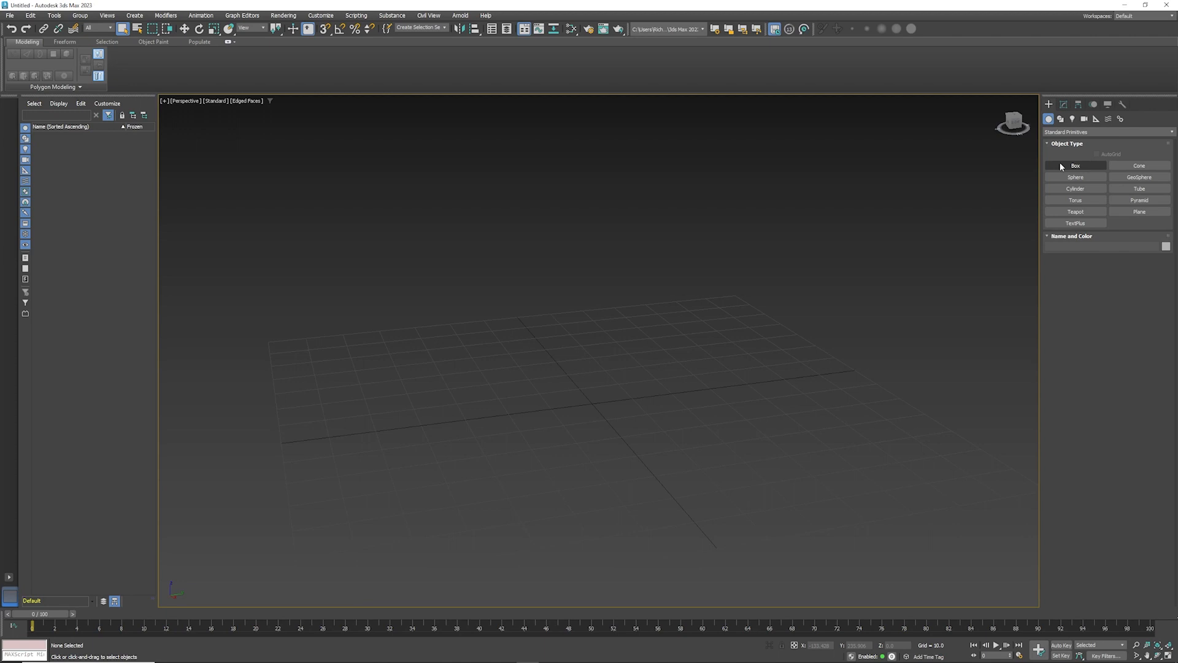
Draw a box in the Perspective viewport and convert it to Editable Poly
left_click_drag(519, 368, 743, 450)
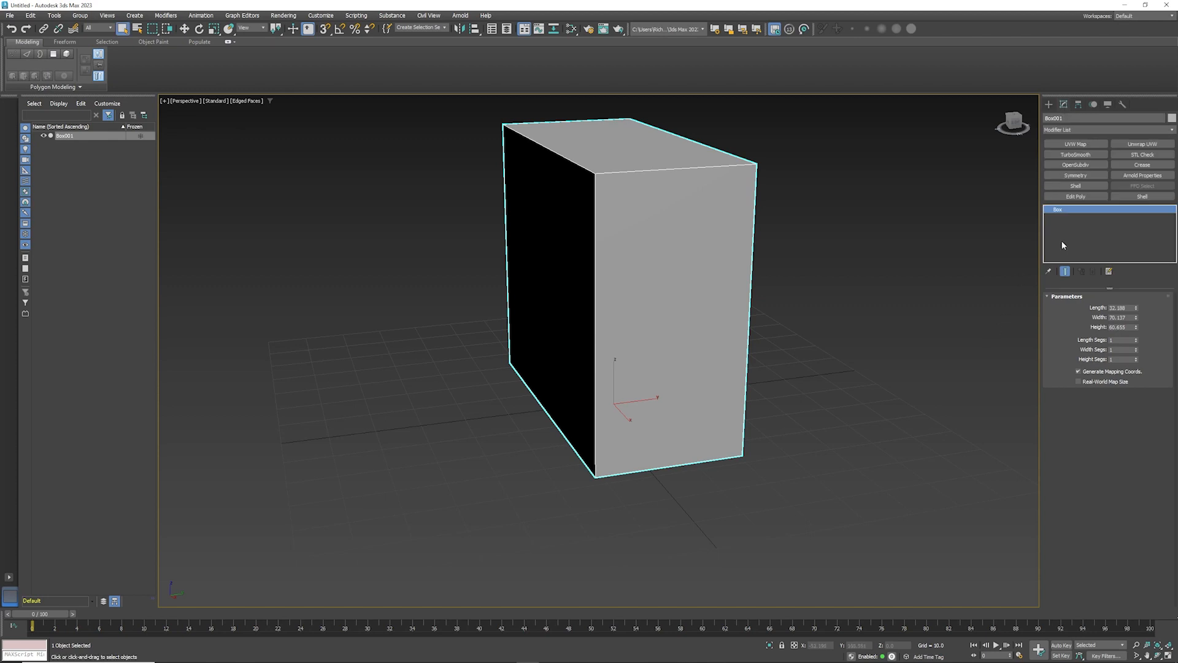
right_click(1064, 210)
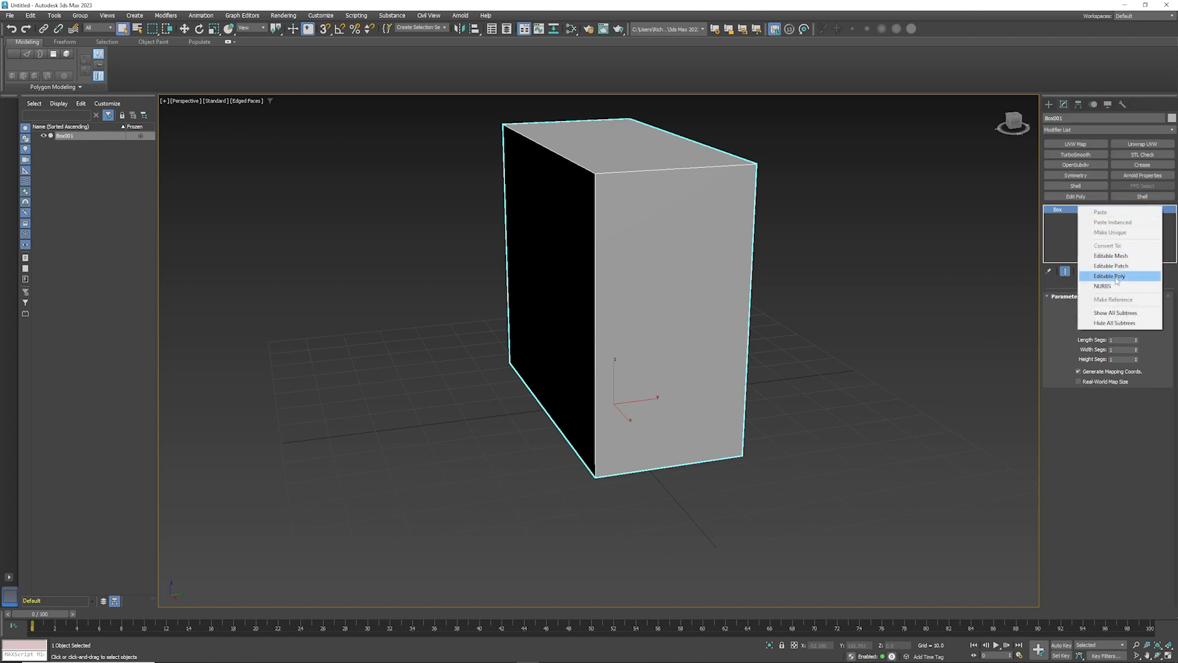
left_click(1110, 277)
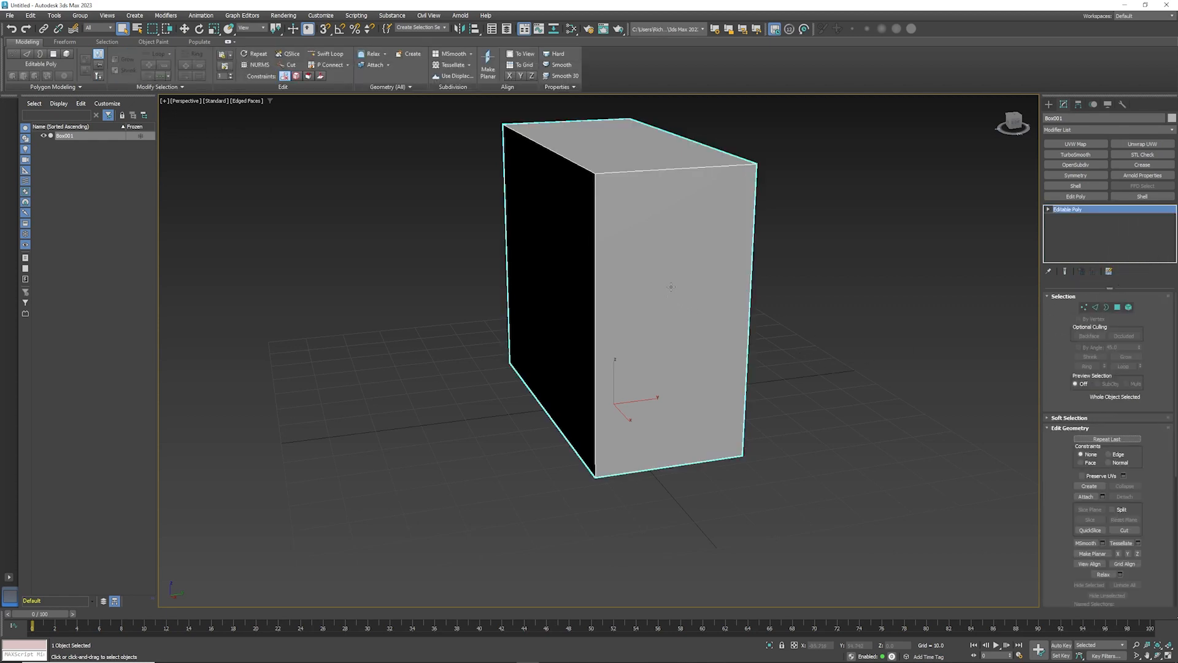
Choose Cut from the quad menu to slice new edges into the front face
right_click(671, 287)
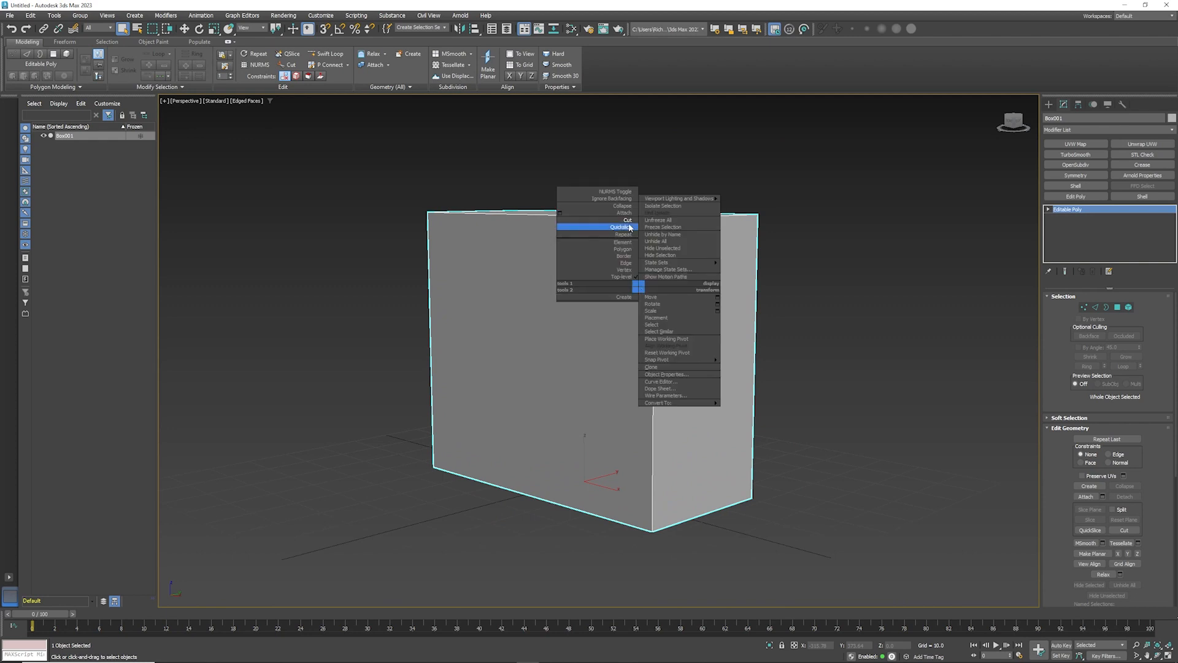
left_click(612, 226)
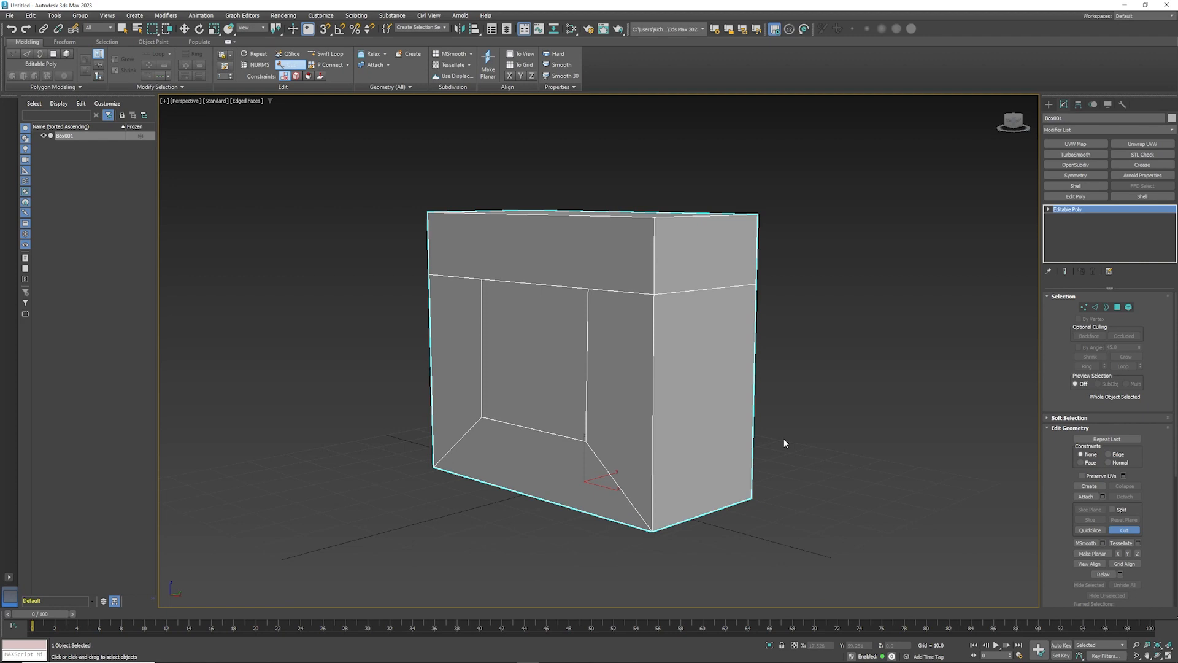
mouse_move(725, 270)
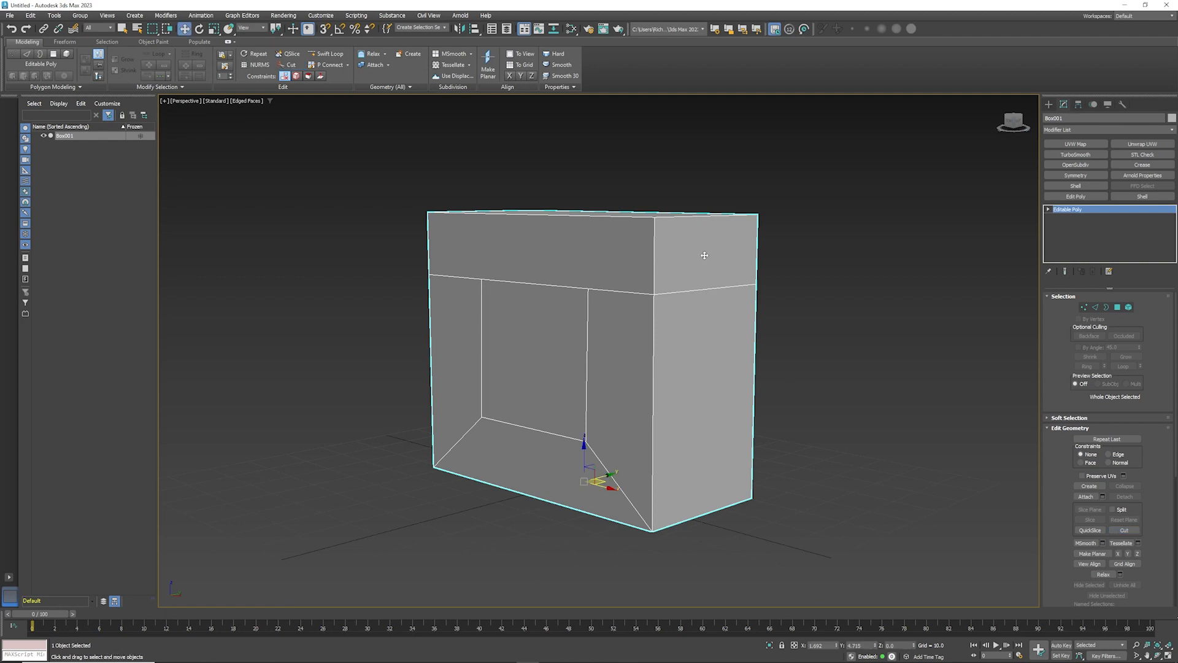
Extrude the upper side face outward in two segments to form a long arm
right_click(705, 256)
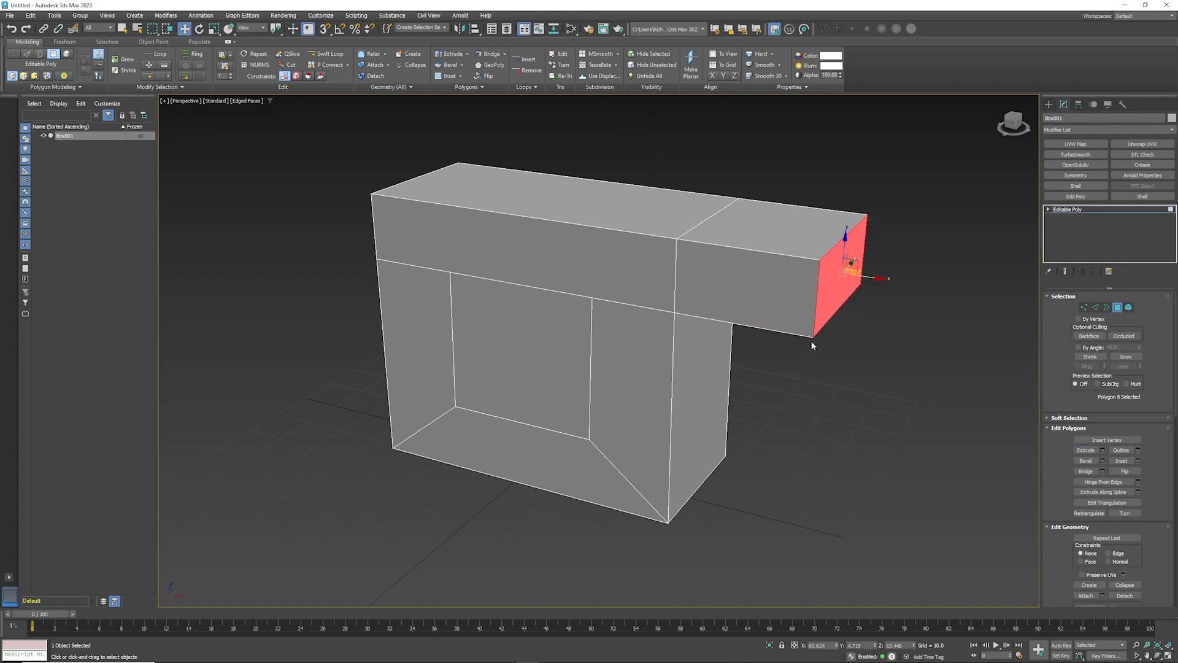
left_click_drag(868, 278, 964, 291)
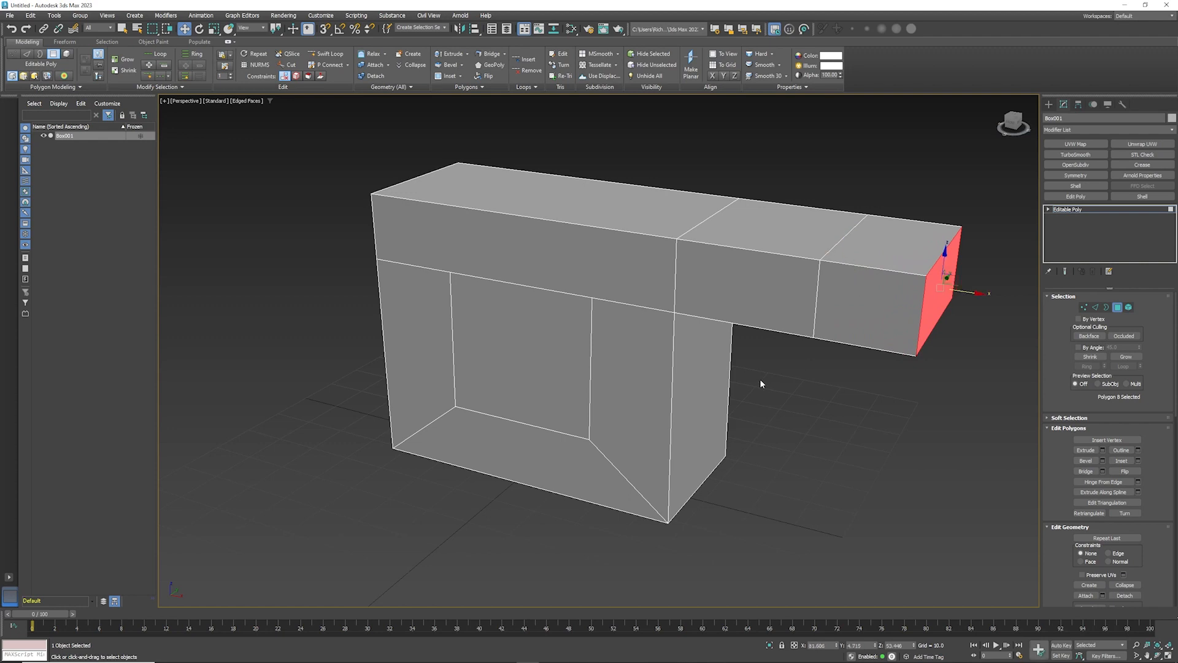
mouse_move(747, 371)
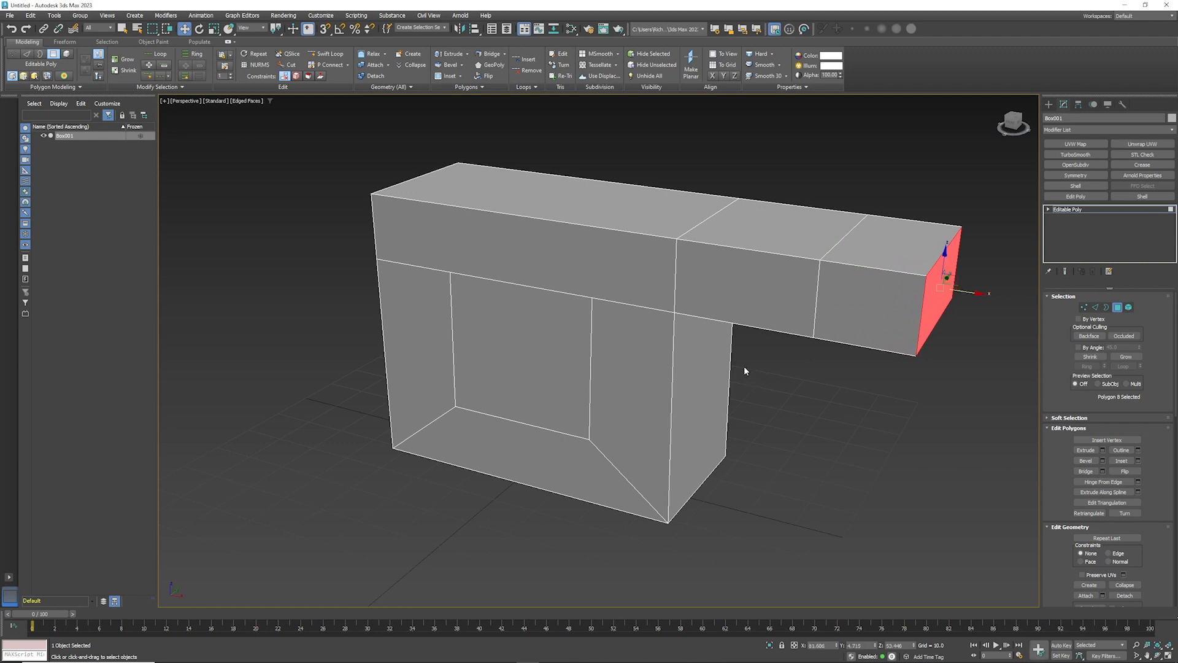
mouse_move(678, 359)
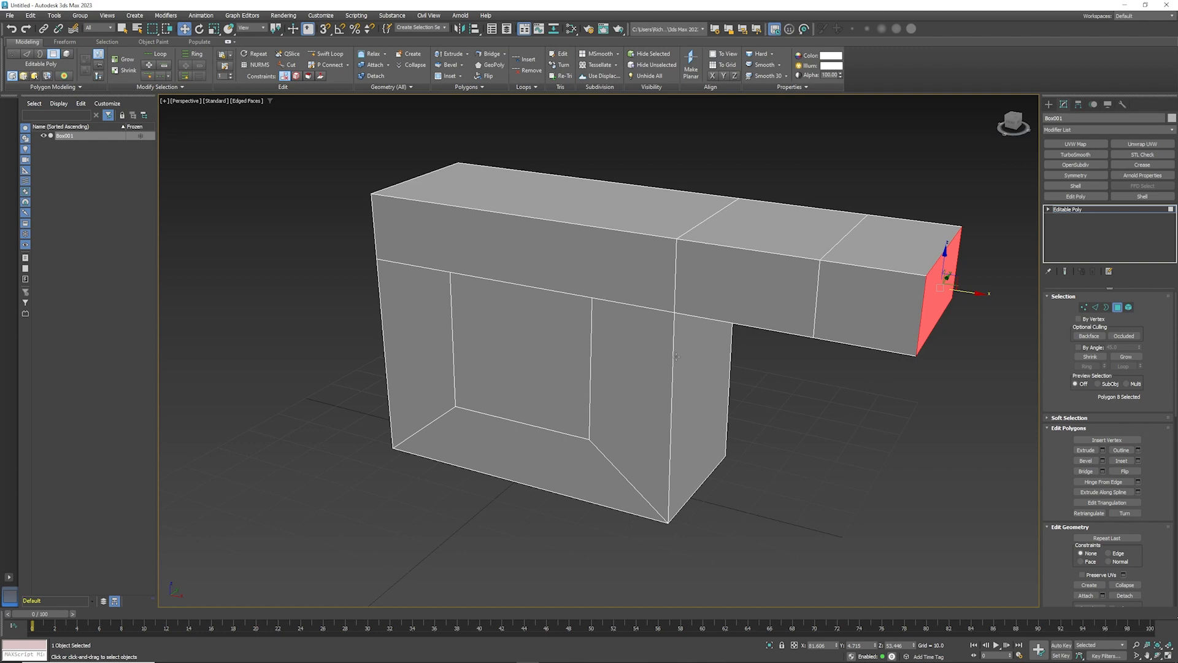
mouse_move(953, 289)
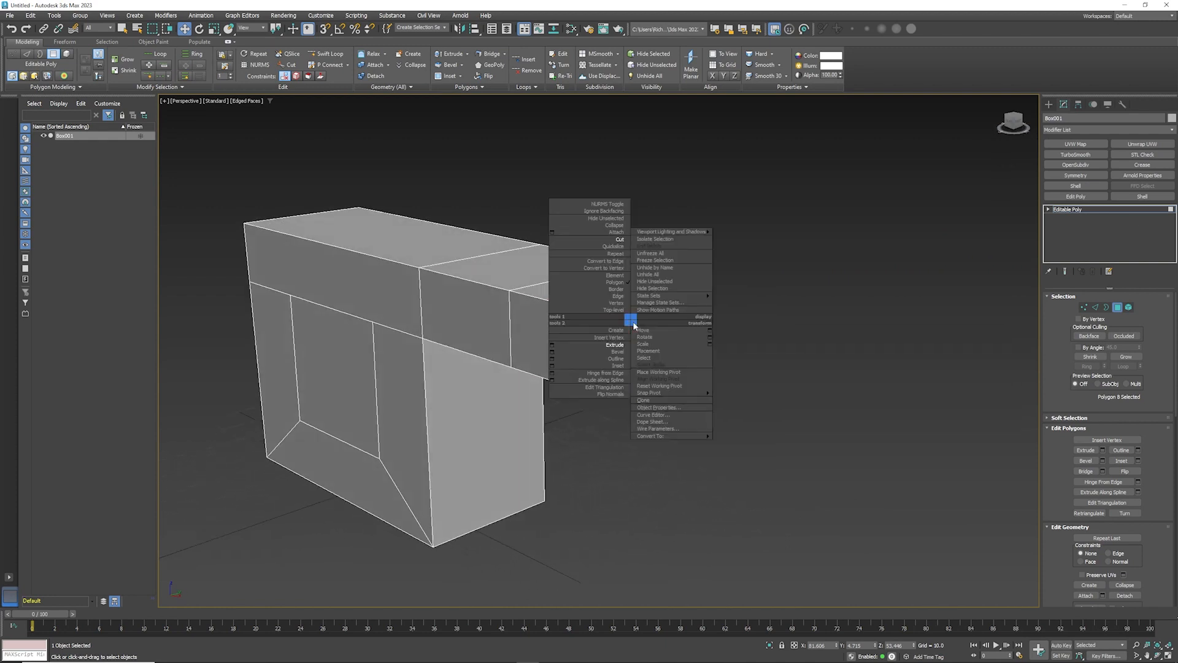
mouse_move(614, 231)
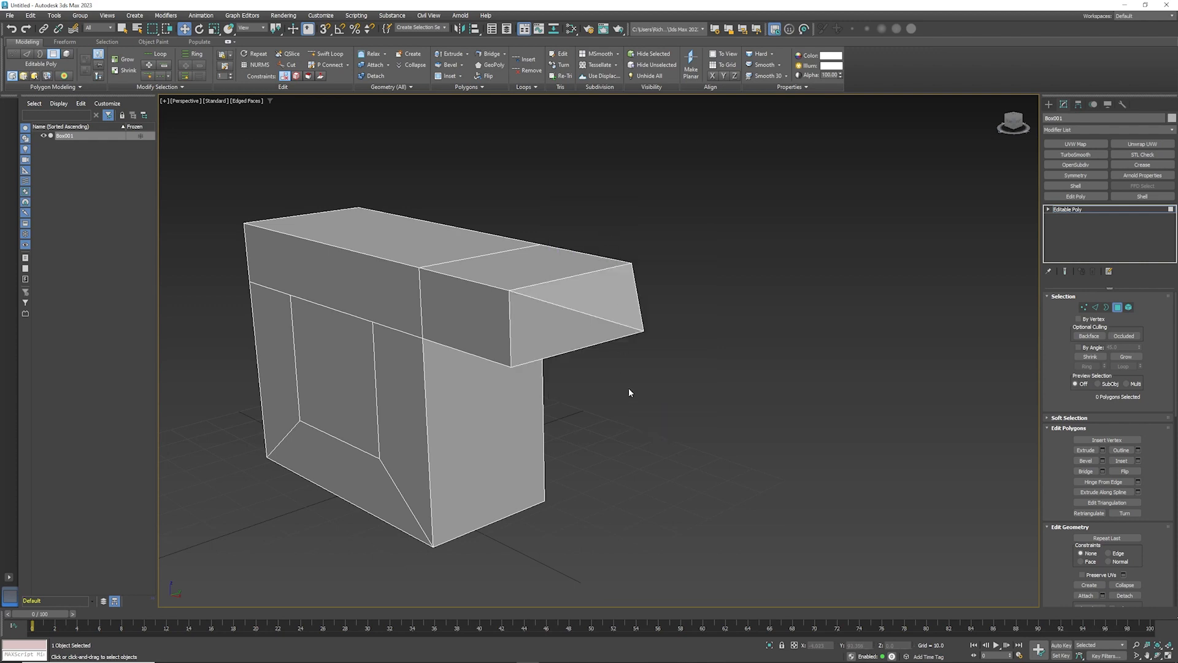
mouse_move(620, 387)
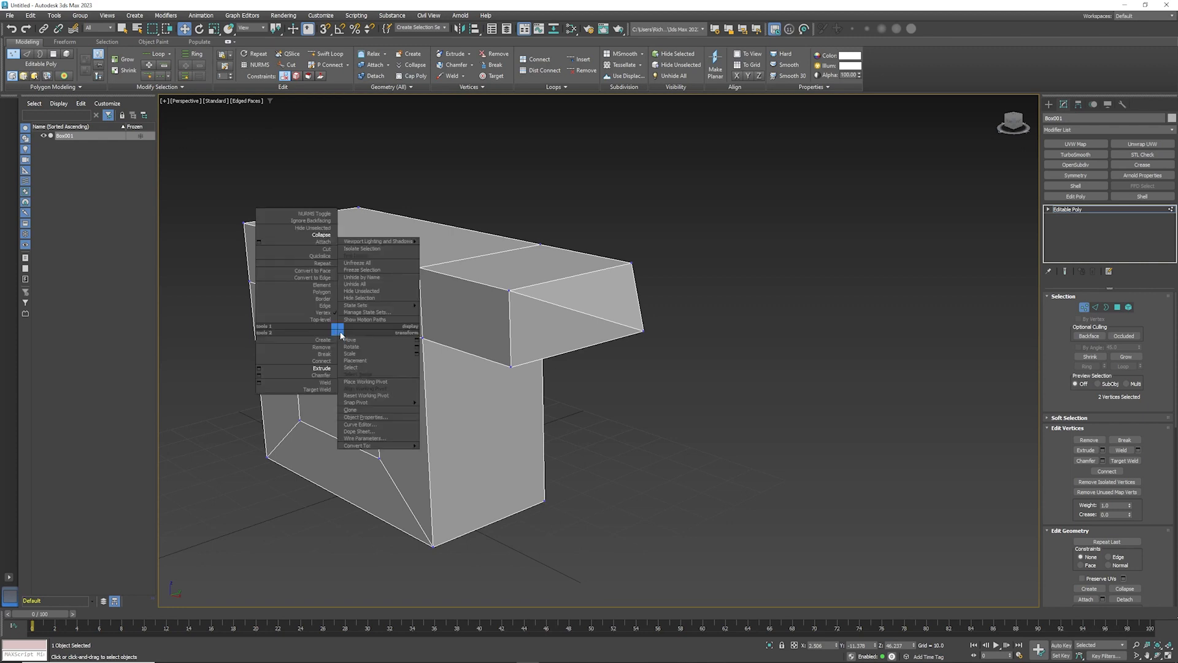
mouse_move(357, 305)
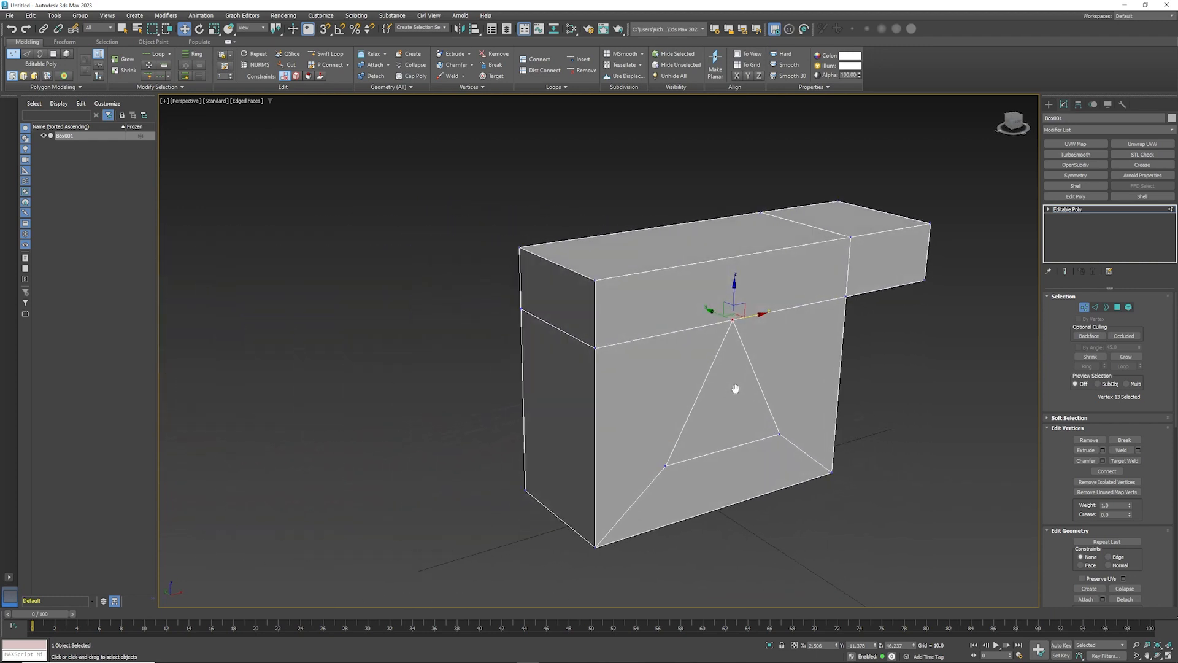
mouse_move(560, 442)
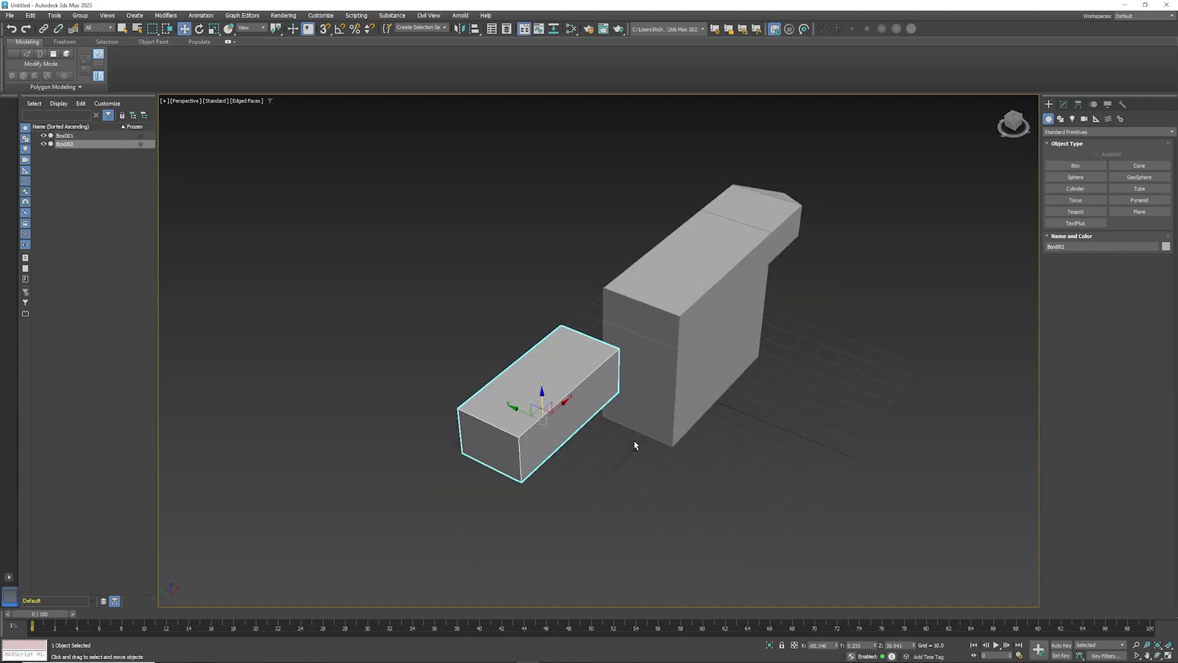
Move the new box to the left of the main body, level with its upper band
left_click_drag(635, 445, 586, 406)
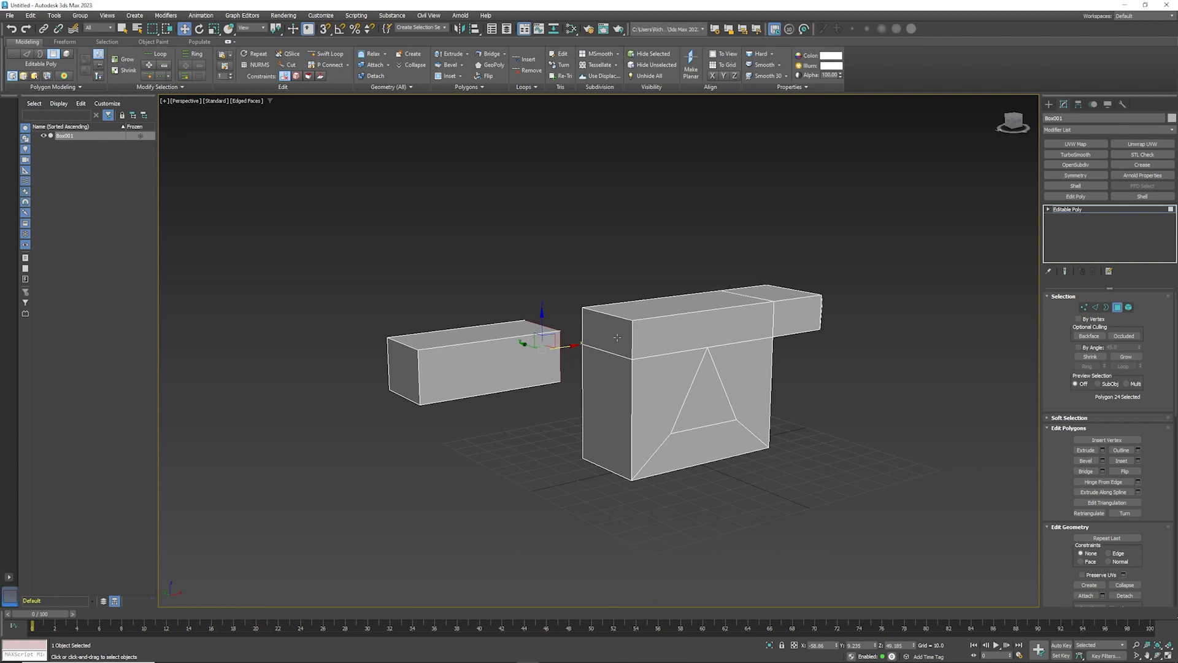
Select the facing faces of the small box and main body and bridge them
left_click(608, 337)
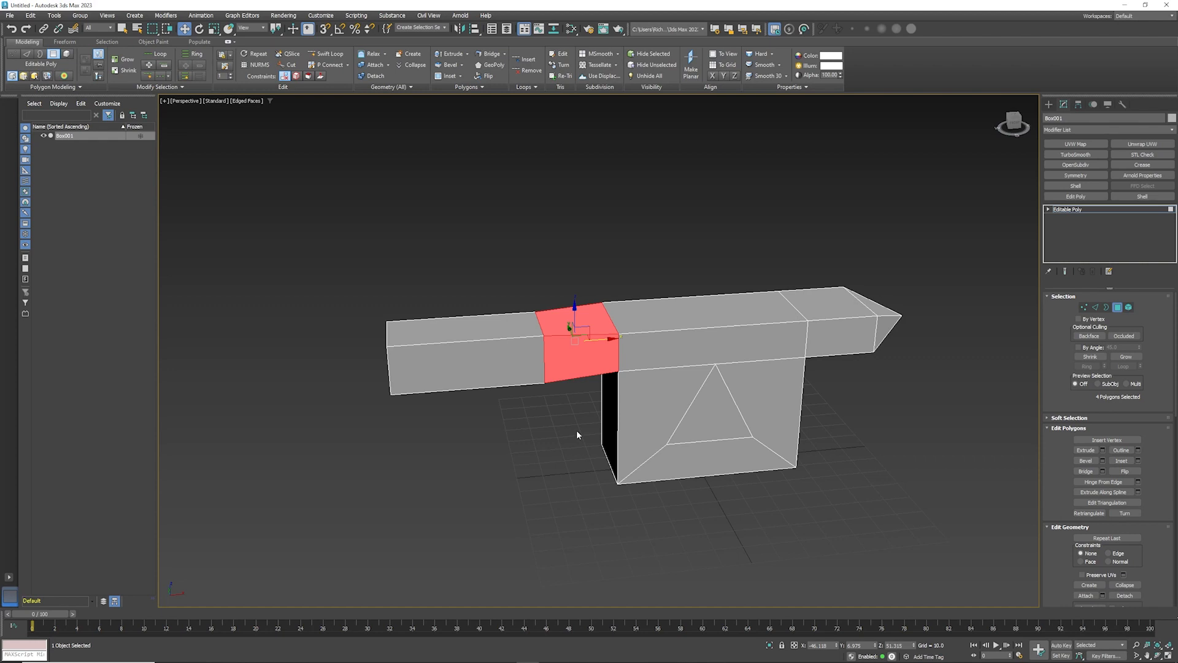
mouse_move(579, 426)
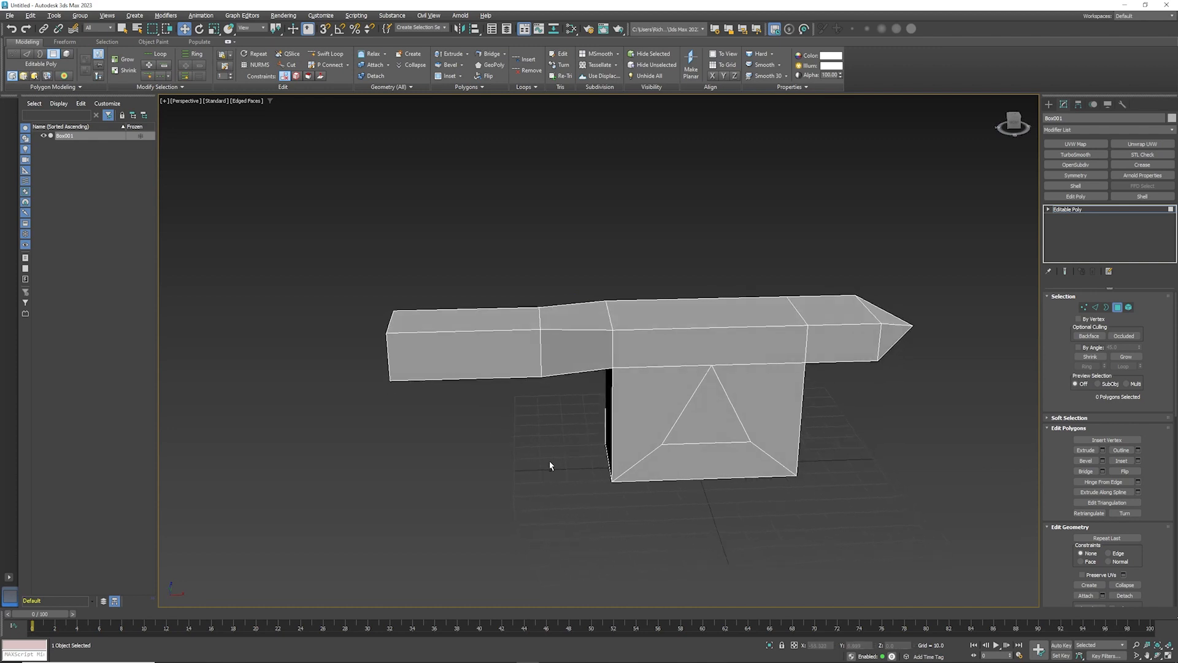
Break the arm's tip vertex and pull two separated vertices apart to open a notch
right_click(575, 350)
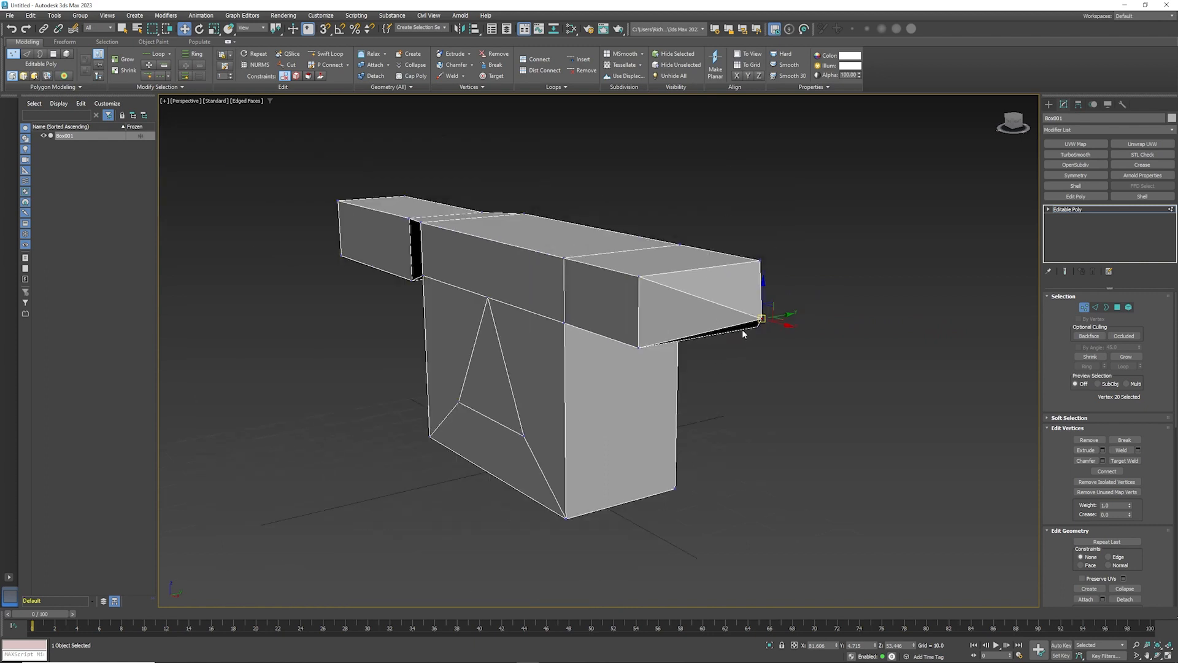
right_click(743, 334)
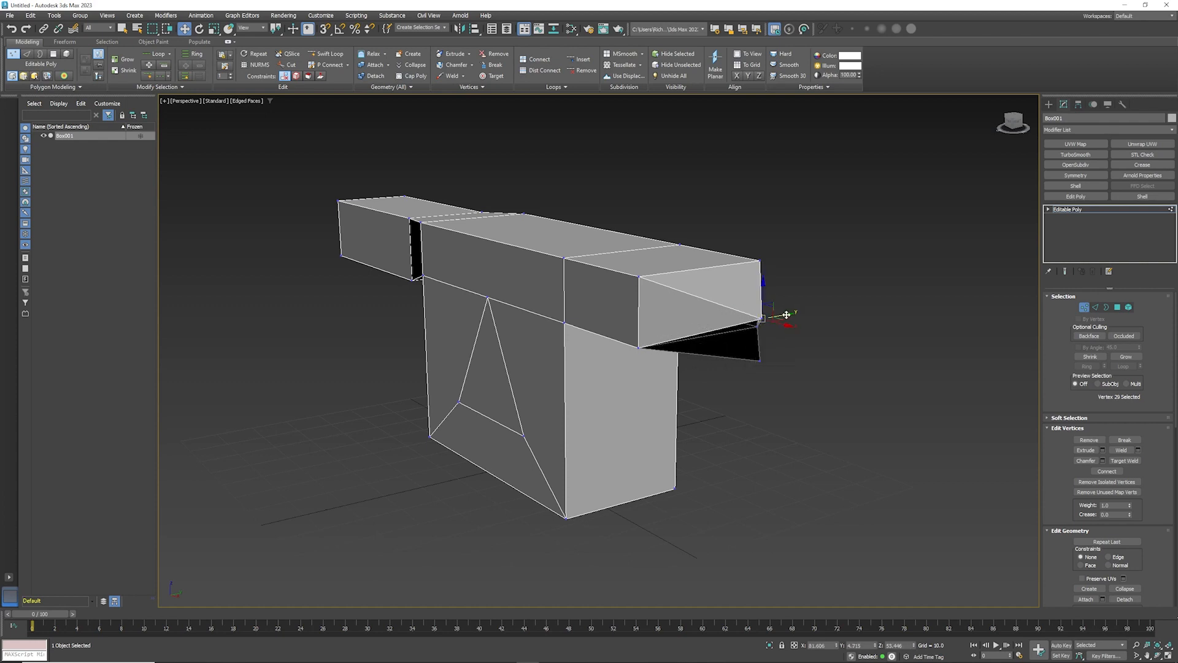
left_click_drag(765, 317, 733, 322)
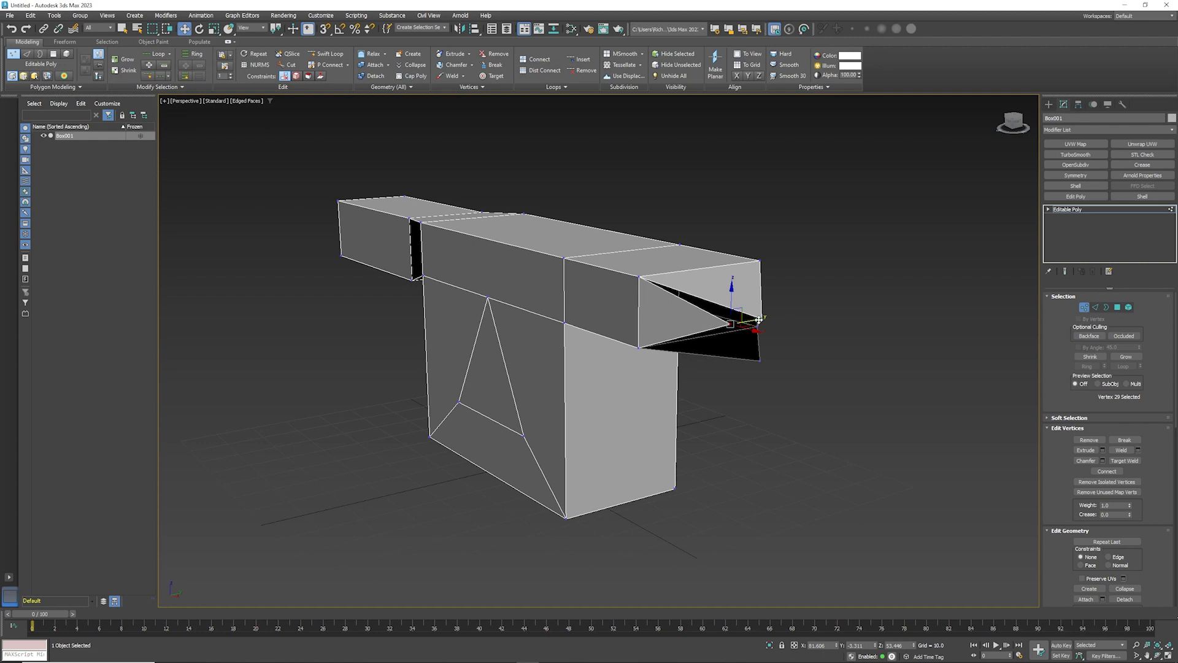
left_click_drag(740, 322, 762, 297)
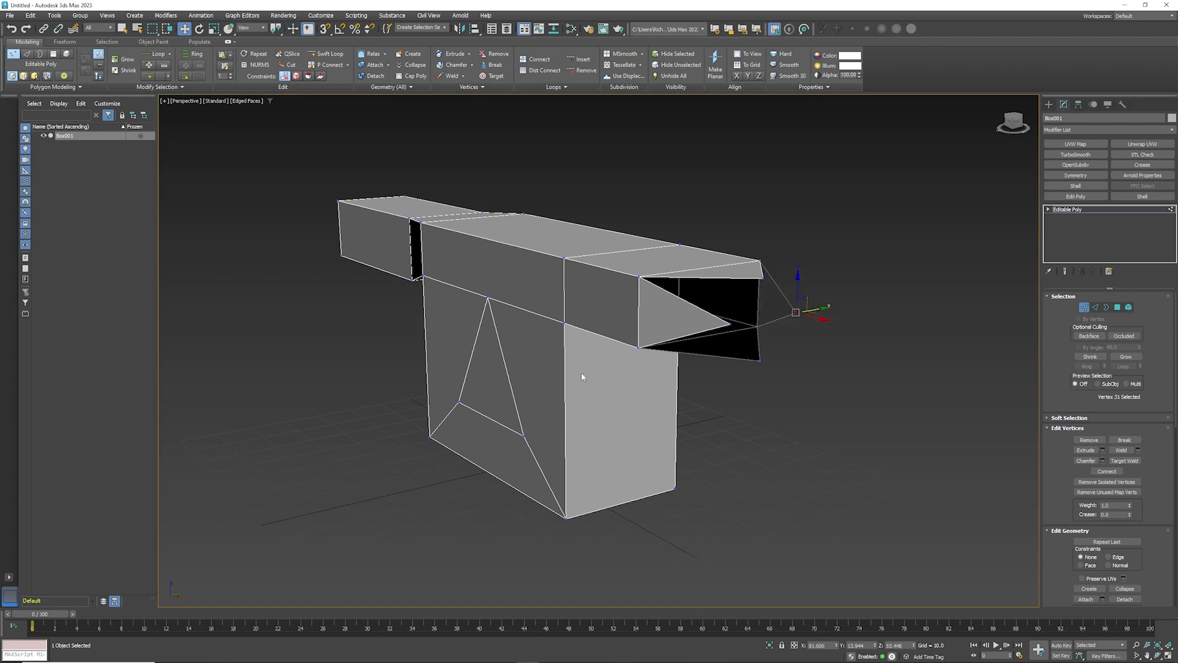
mouse_move(572, 371)
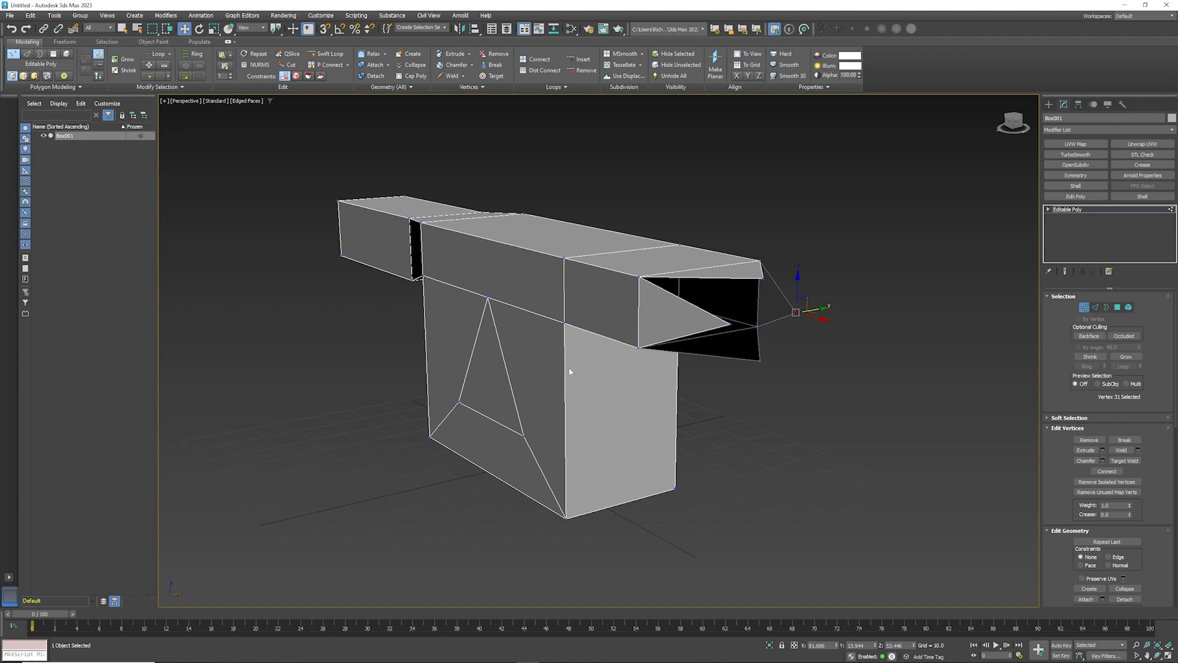